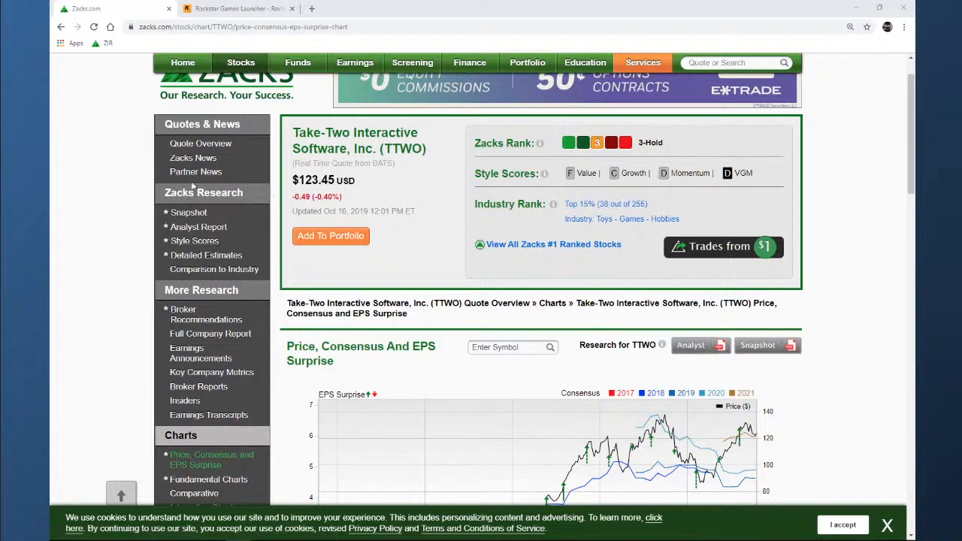
# Review TTWO's snapshot report: industry comparison, estimate revisions and summary stats
pyautogui.click(188, 212)
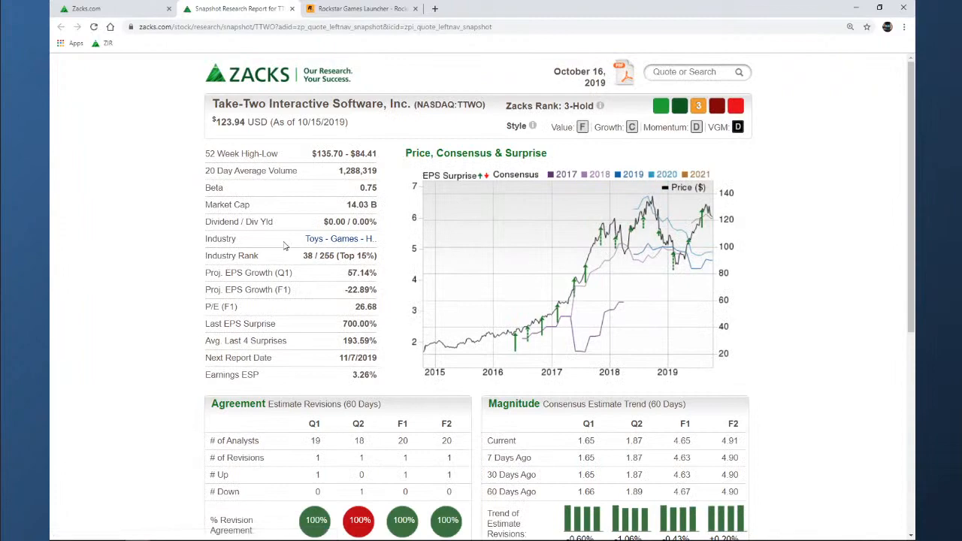
pyautogui.scroll(-3)
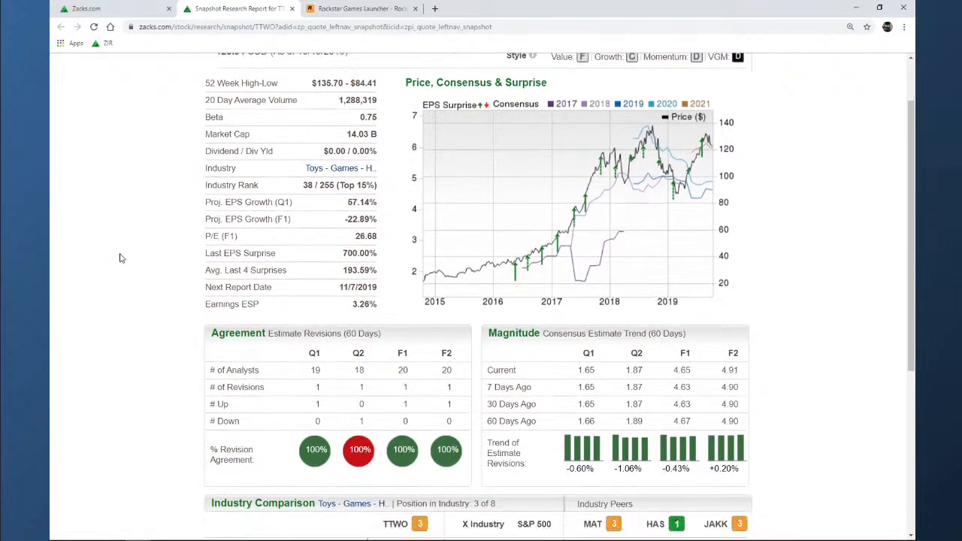
pyautogui.scroll(-3)
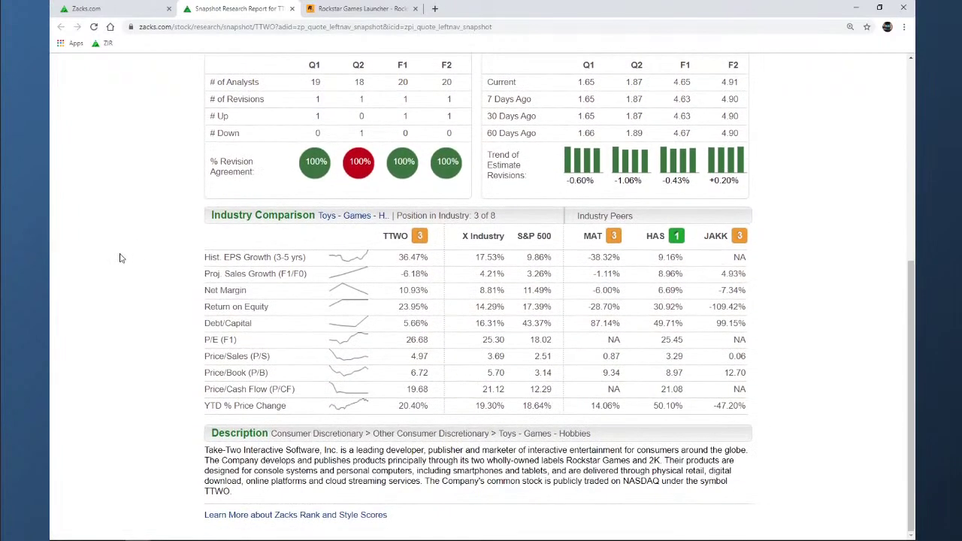
pyautogui.moveTo(664, 324)
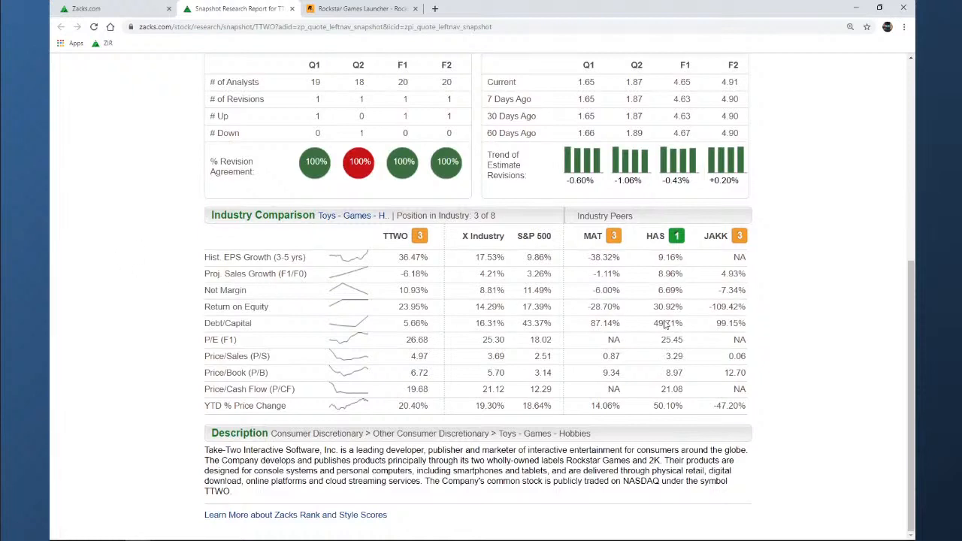
pyautogui.moveTo(788, 334)
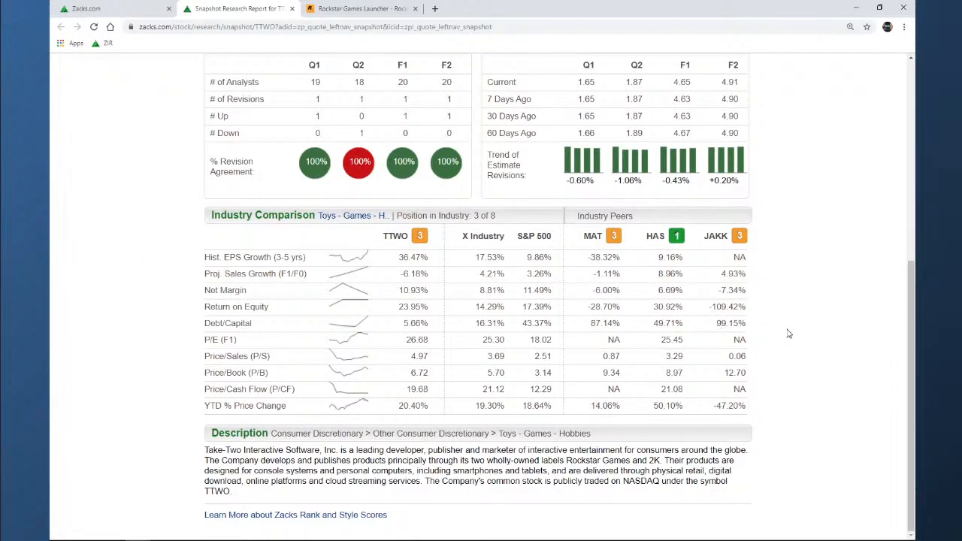
pyautogui.moveTo(754, 335)
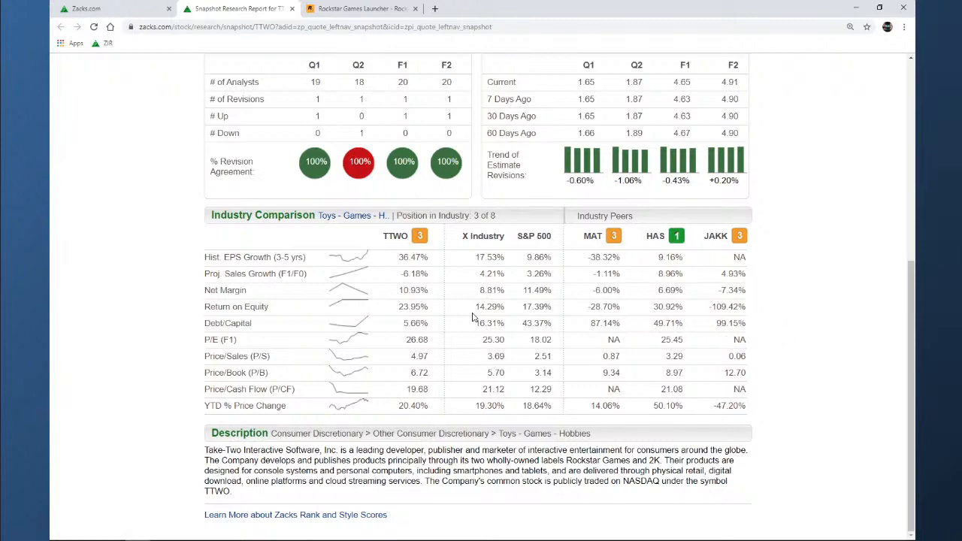
pyautogui.moveTo(637, 289)
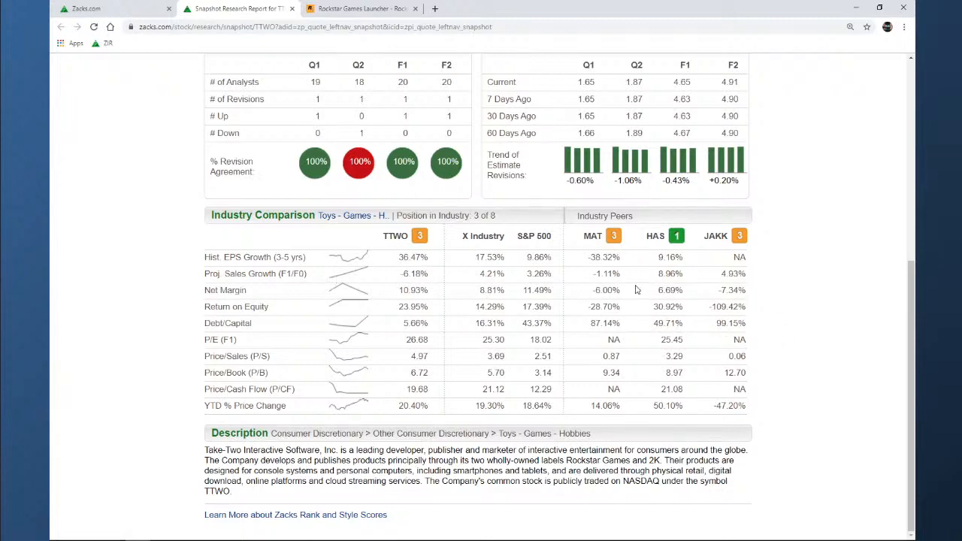
pyautogui.scroll(3)
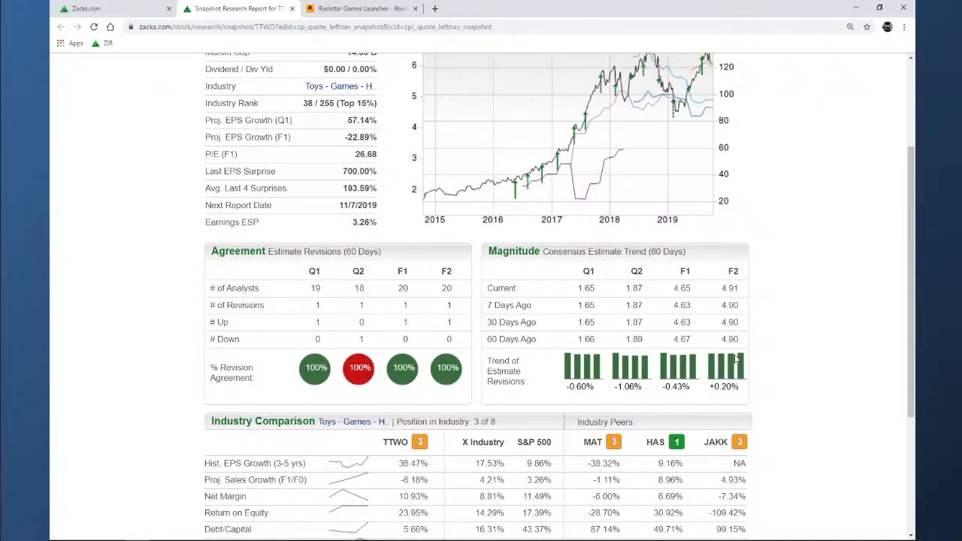
pyautogui.moveTo(344, 371)
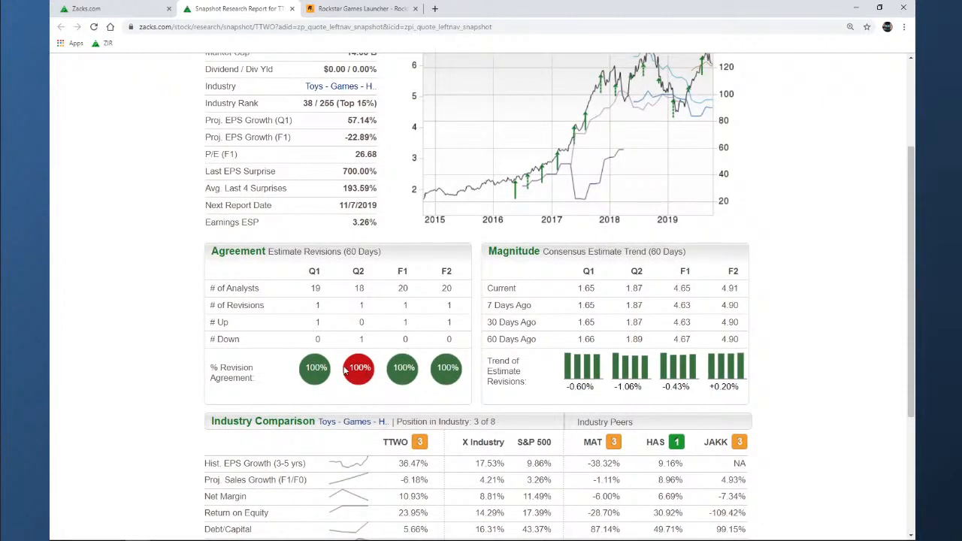
pyautogui.scroll(3)
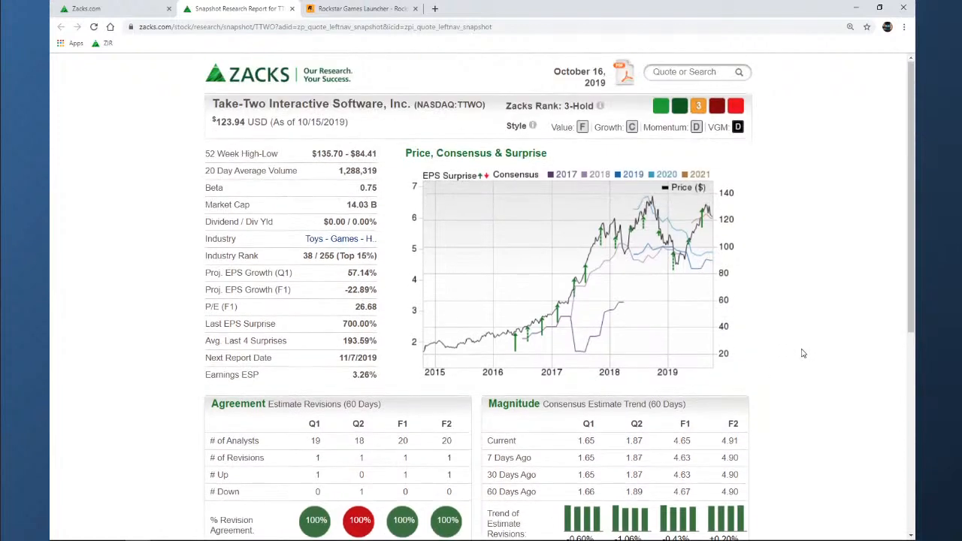
pyautogui.moveTo(761, 351)
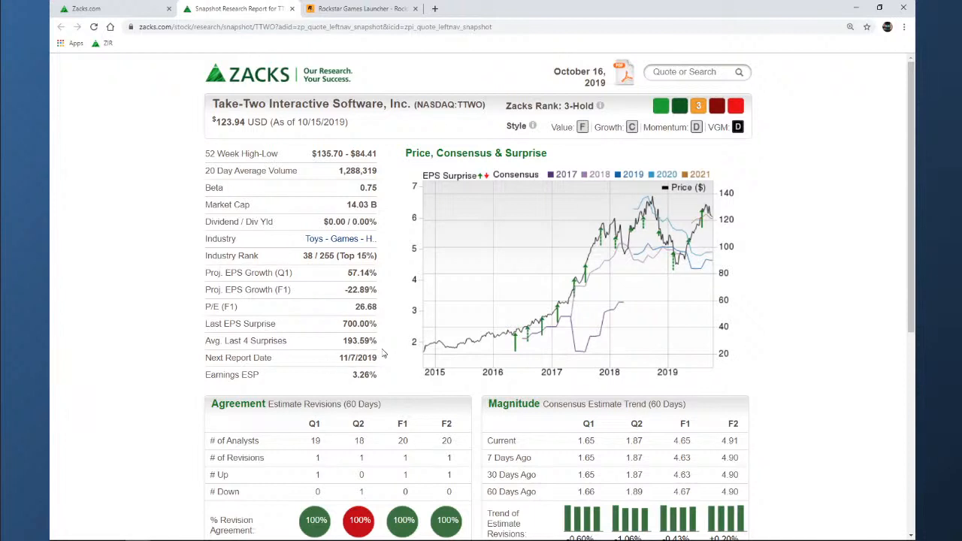
pyautogui.moveTo(262, 131)
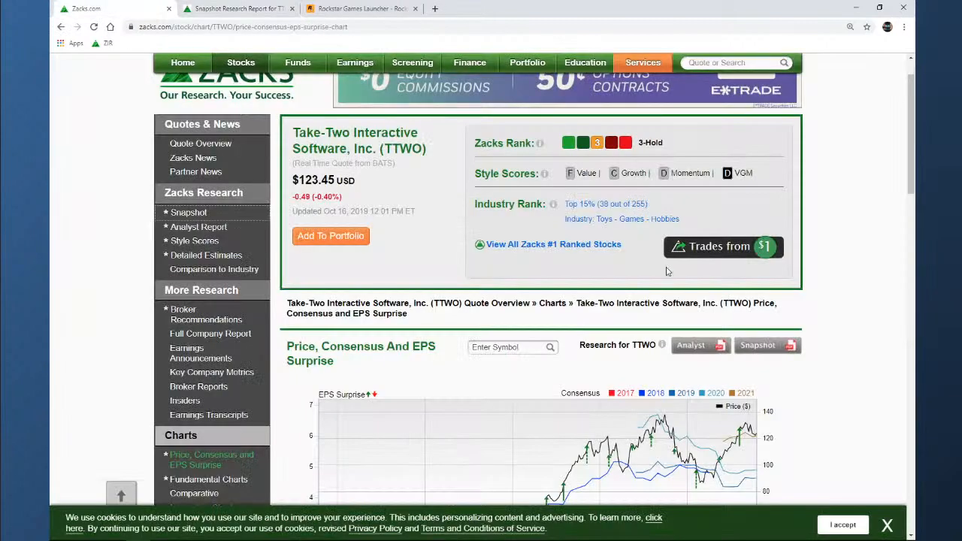
# Add TTWO to the first portfolio, Erique, bringing it to five holdings
pyautogui.scroll(3)
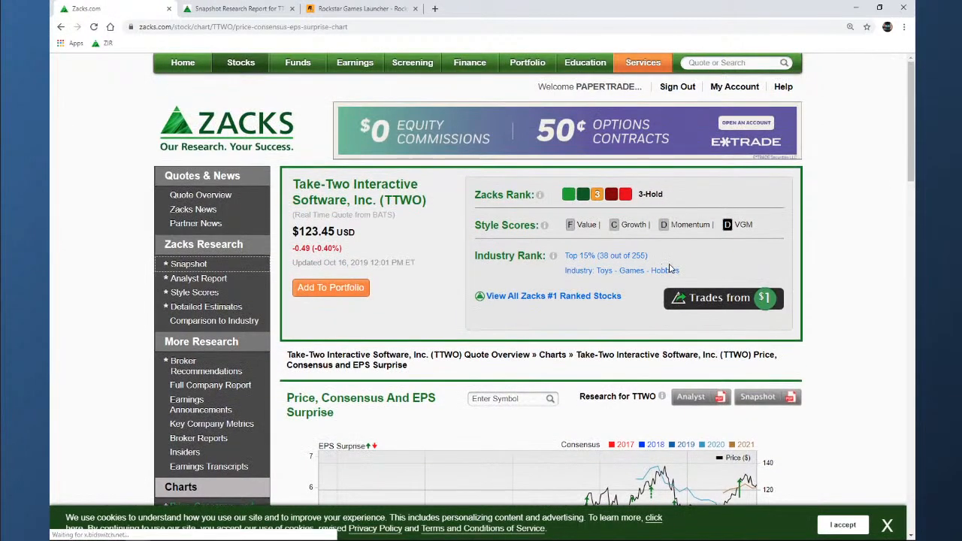
pyautogui.click(330, 287)
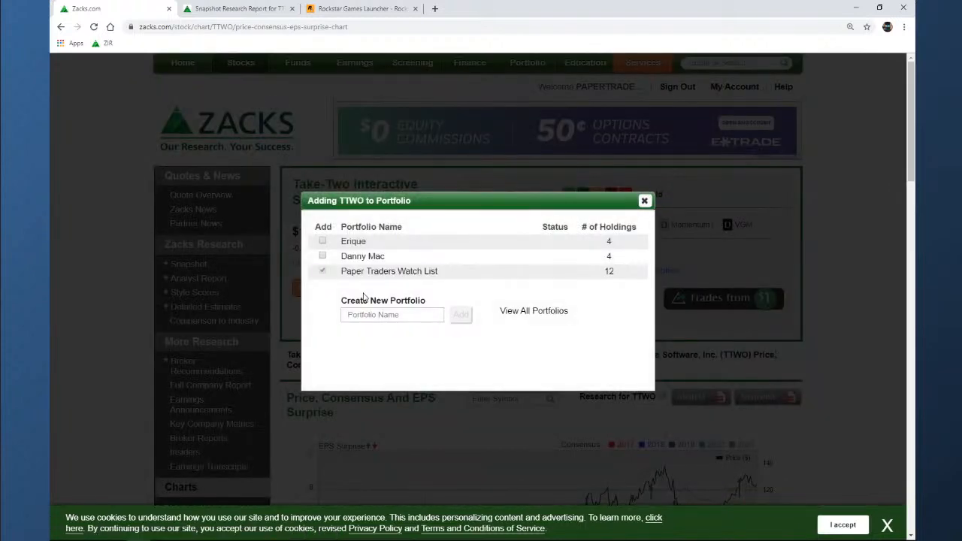
pyautogui.click(322, 242)
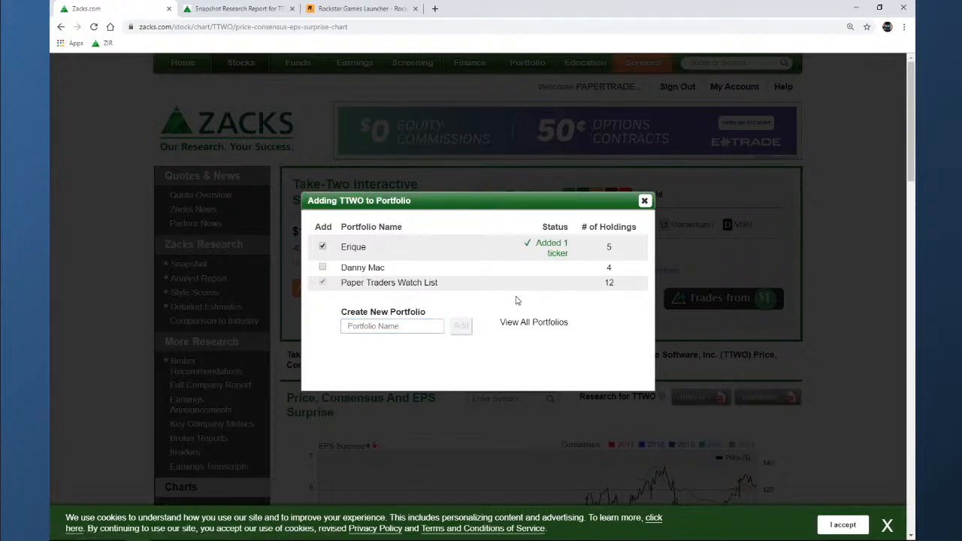
pyautogui.moveTo(601, 240)
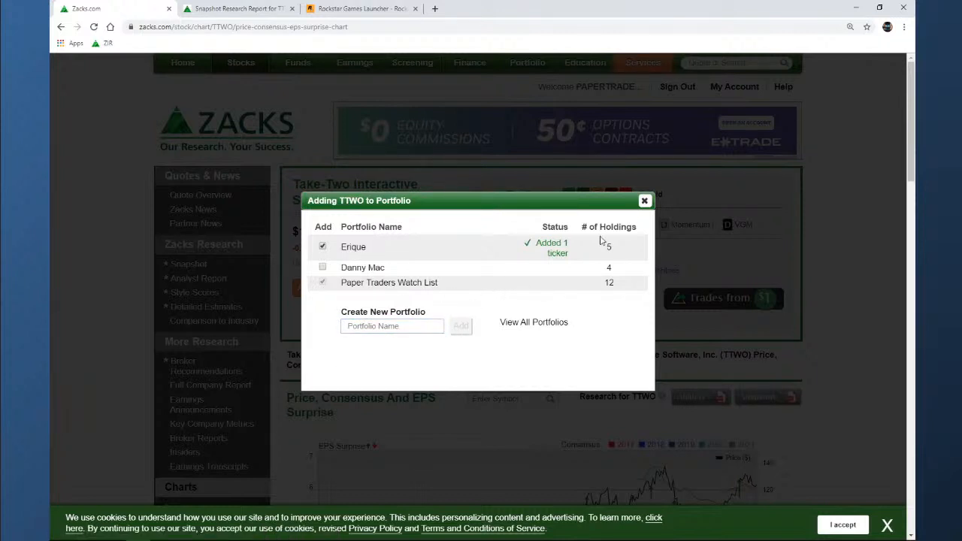
pyautogui.click(644, 200)
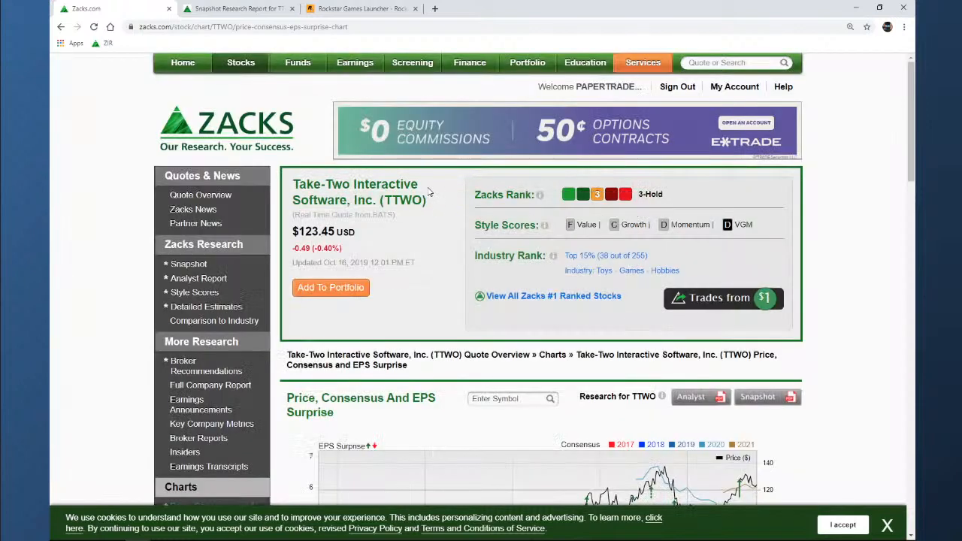
pyautogui.click(240, 63)
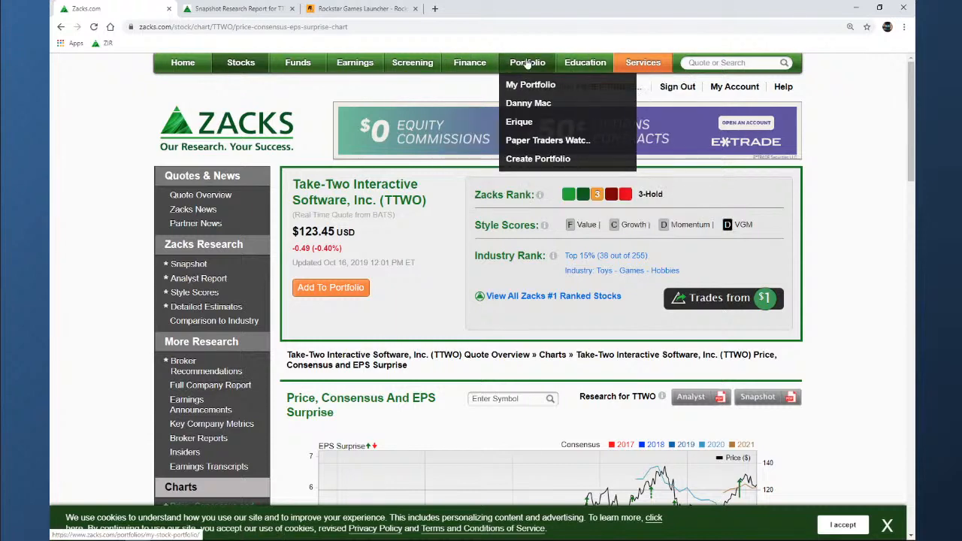
# Open the Erique portfolio and bring up the edit form for the TTWO holding
pyautogui.click(519, 121)
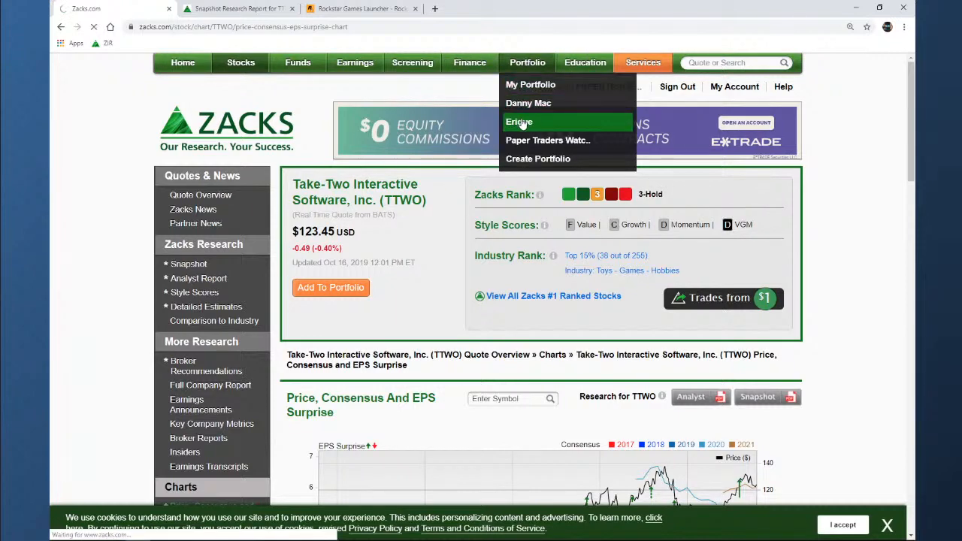
pyautogui.click(518, 122)
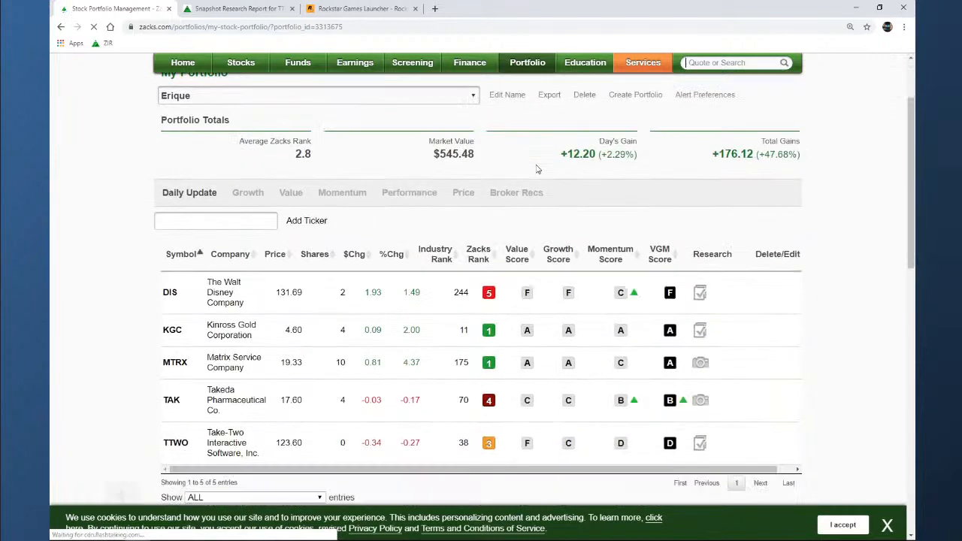
pyautogui.scroll(-3)
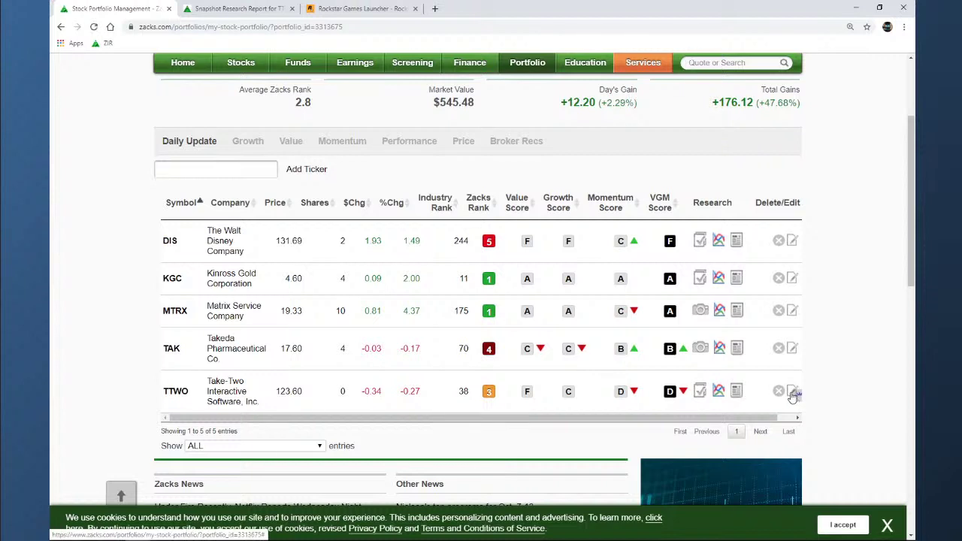
pyautogui.click(792, 390)
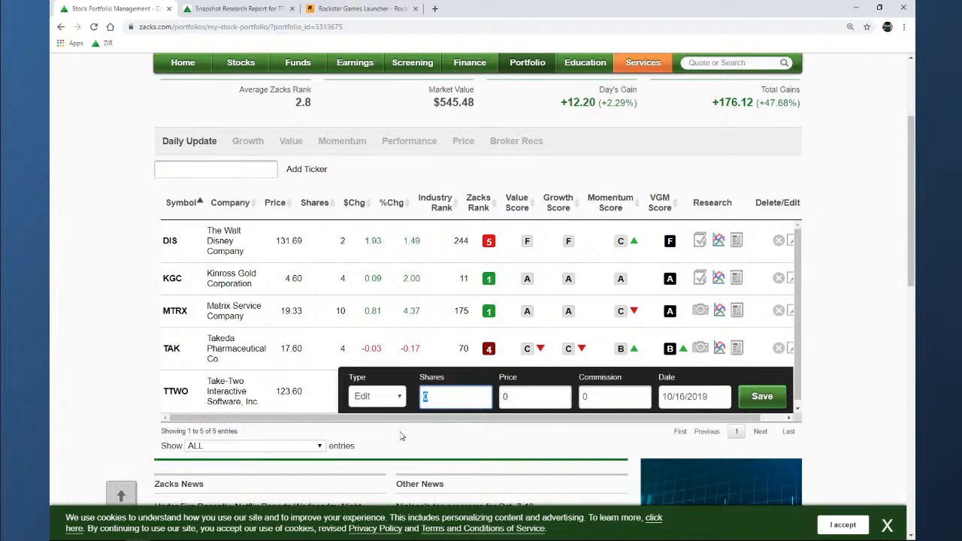
# Enter 4 shares for the TTWO holding and save
pyautogui.write('4')
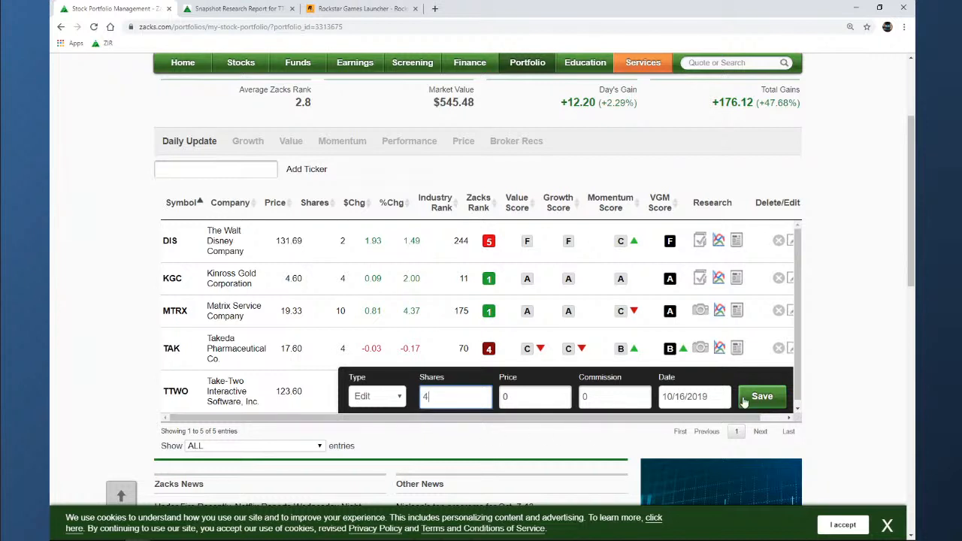
pyautogui.click(760, 396)
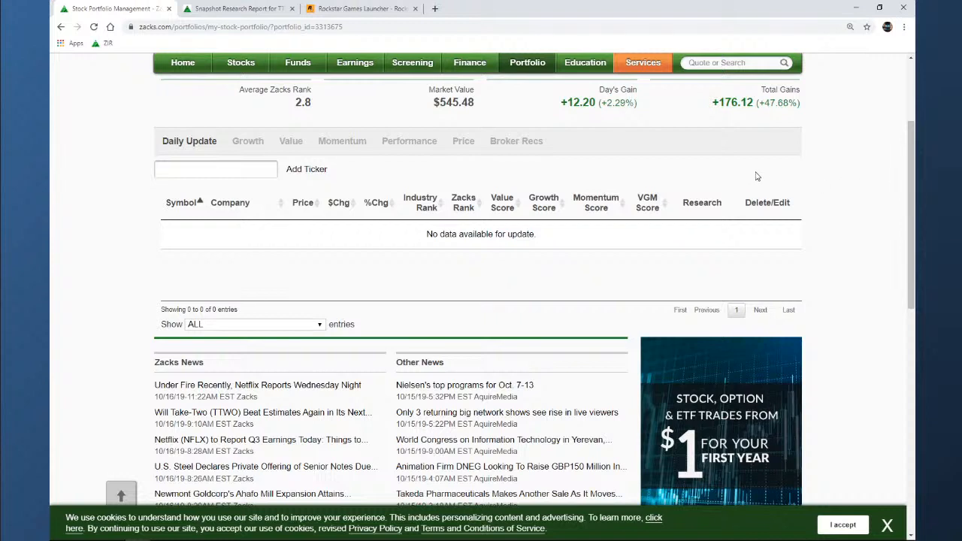
# Reload the Erique portfolio to confirm TTWO at 4 shares, worth $1,039.88
pyautogui.click(527, 63)
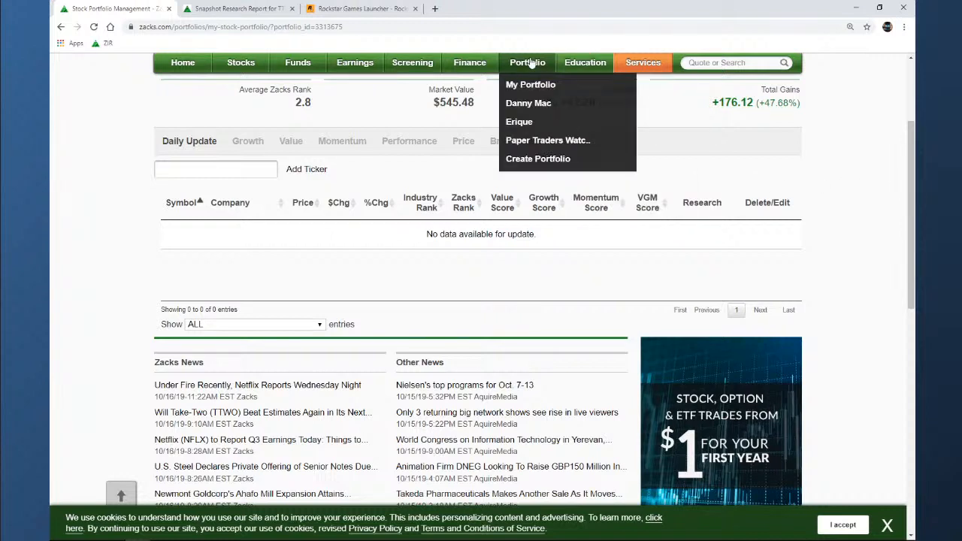
pyautogui.click(519, 121)
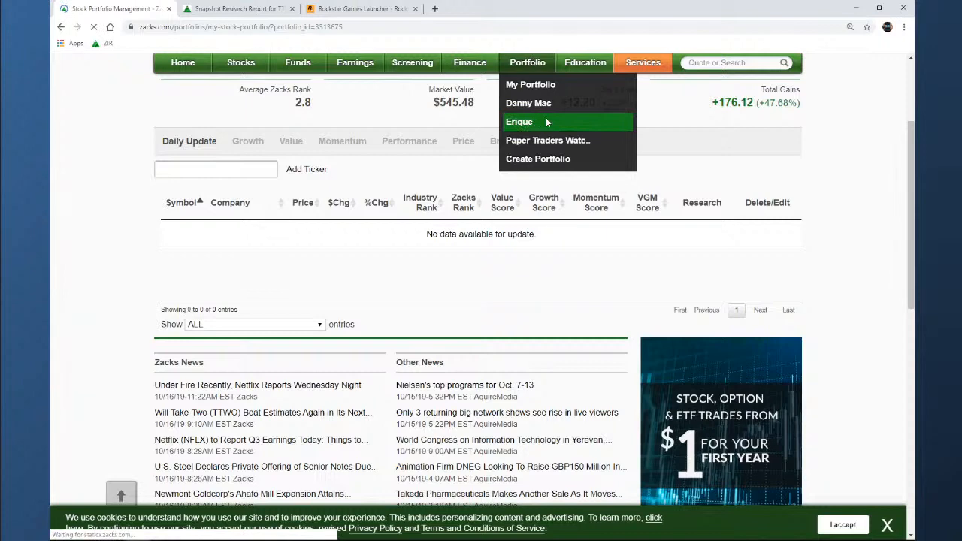
pyautogui.click(518, 121)
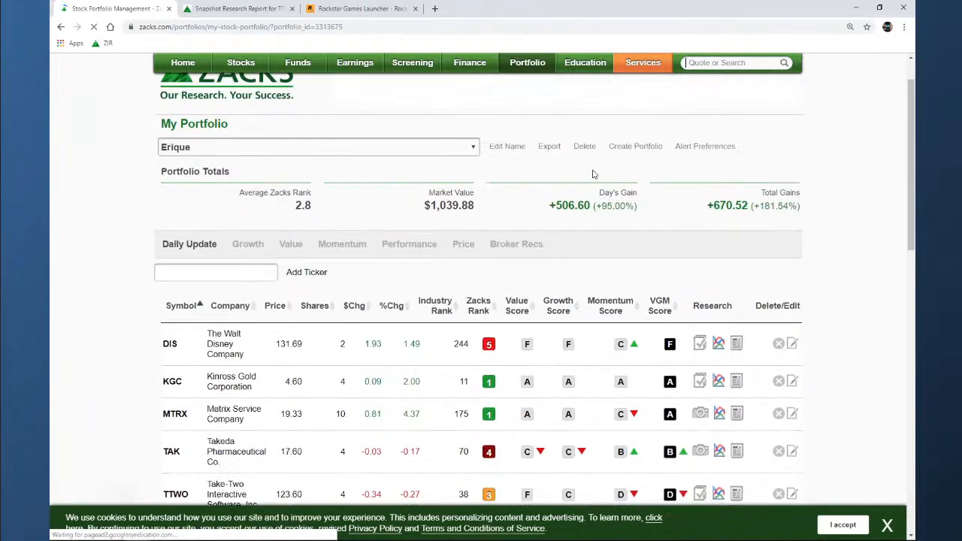
pyautogui.scroll(-3)
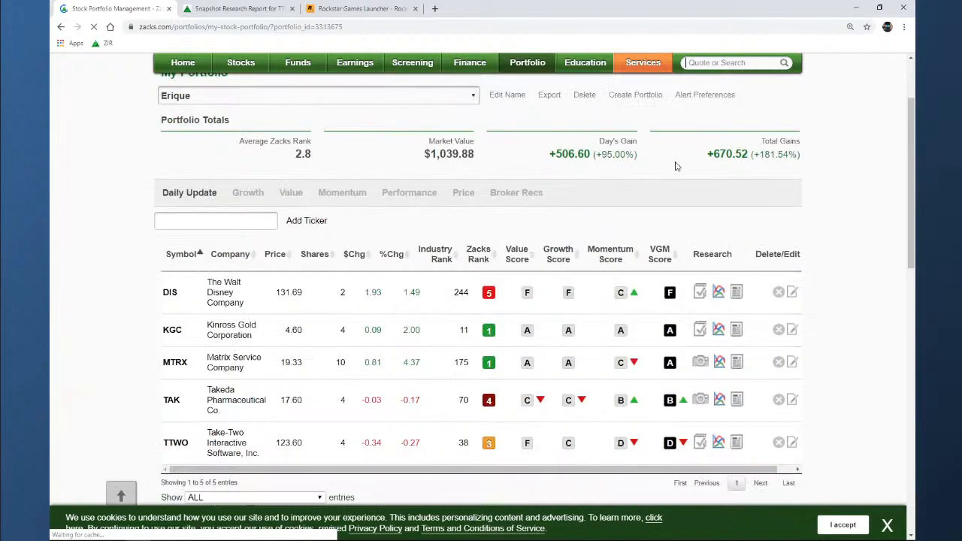
pyautogui.moveTo(857, 284)
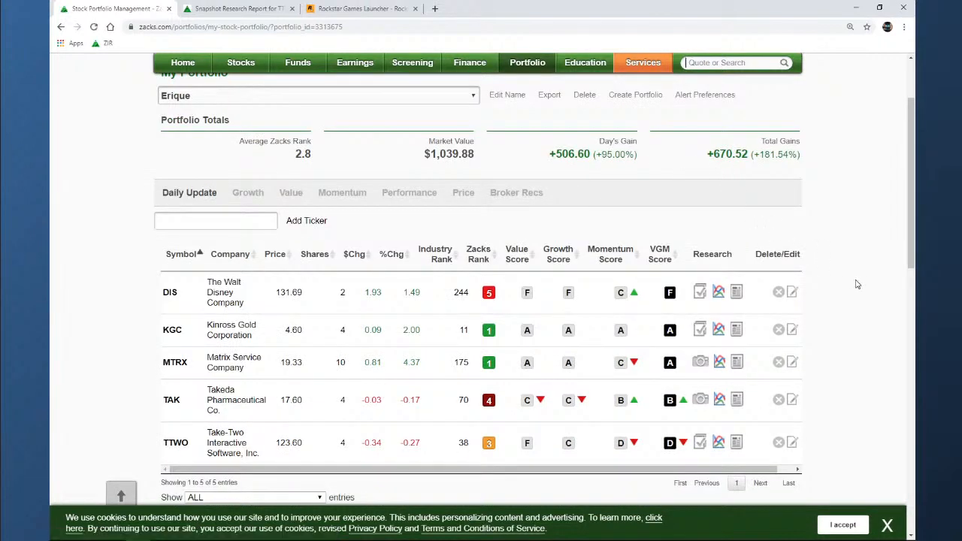
pyautogui.moveTo(871, 303)
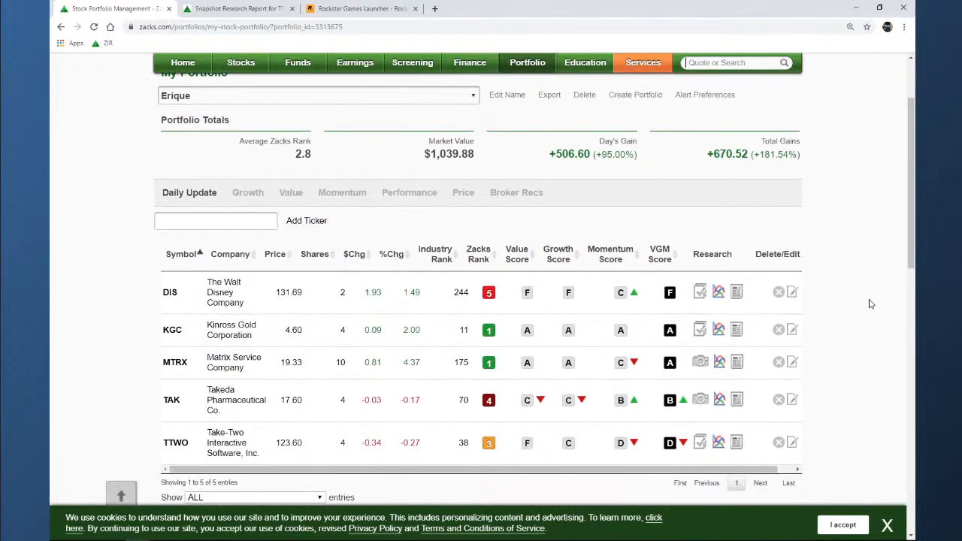
pyautogui.moveTo(856, 301)
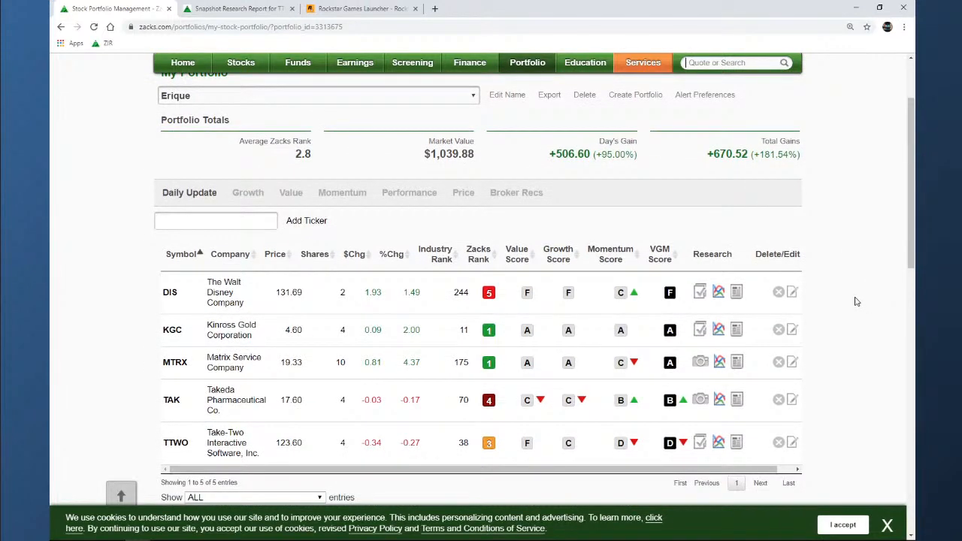